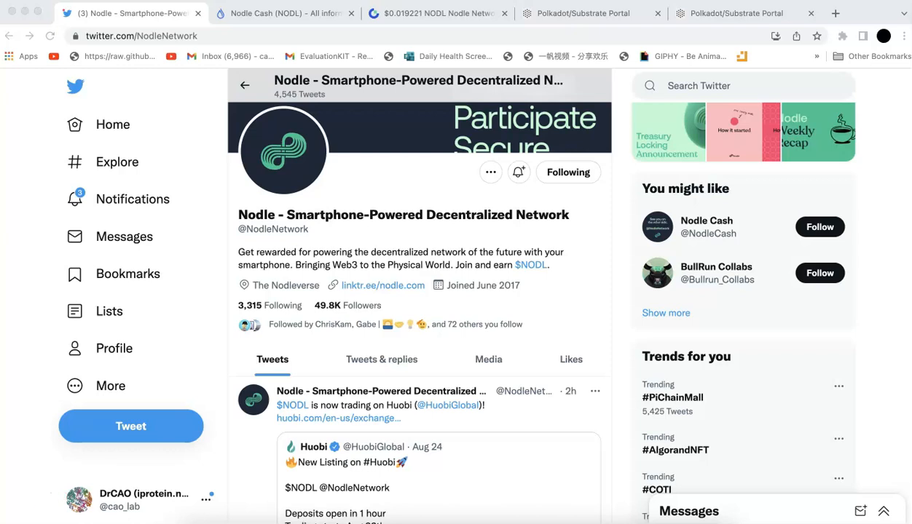
# Review the Nodle Cash token sale details on the ICO Drops page
pyautogui.click(284, 13)
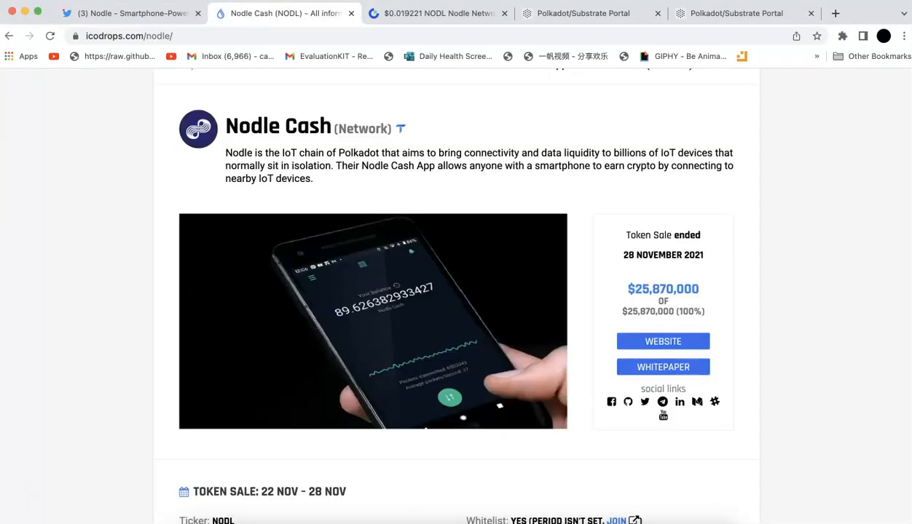
pyautogui.moveTo(254, 201)
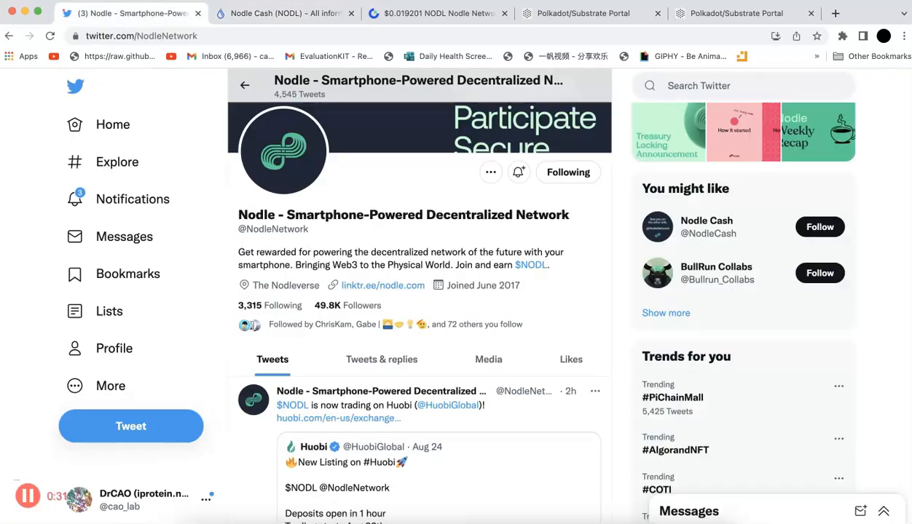
pyautogui.scroll(-3)
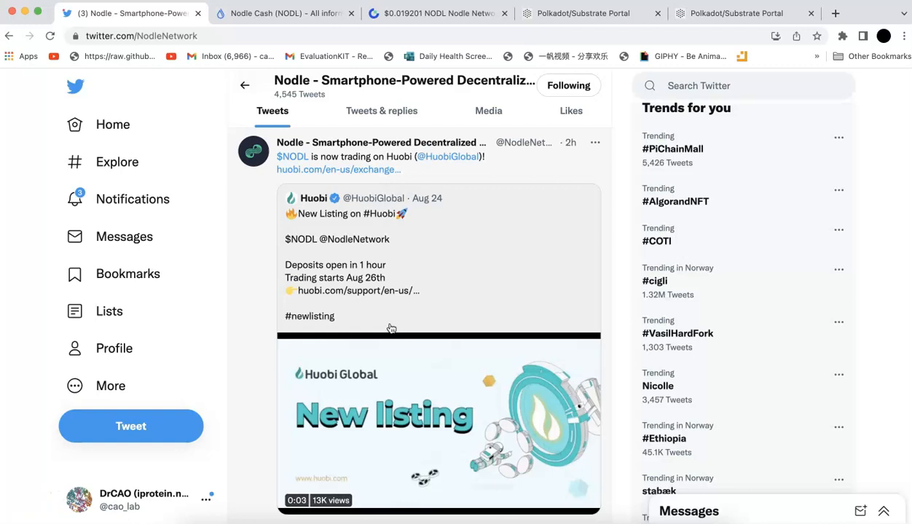
pyautogui.scroll(-3)
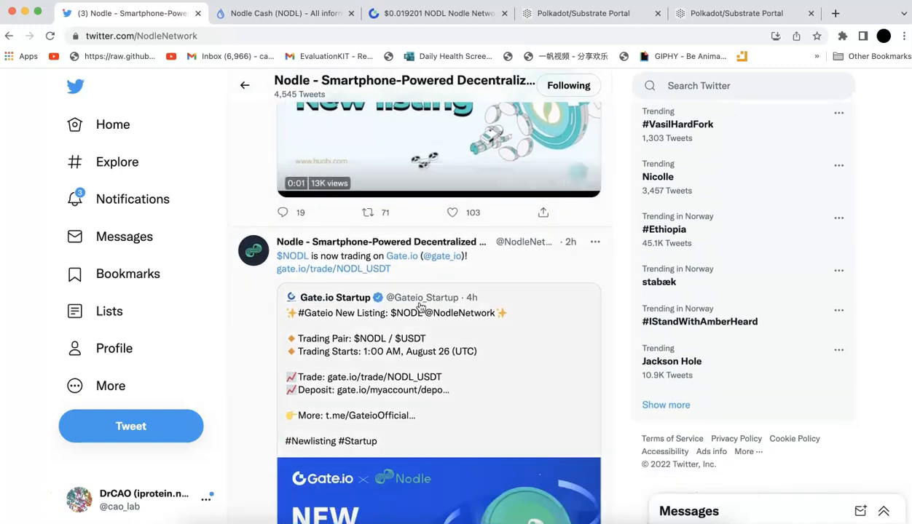
pyautogui.scroll(-3)
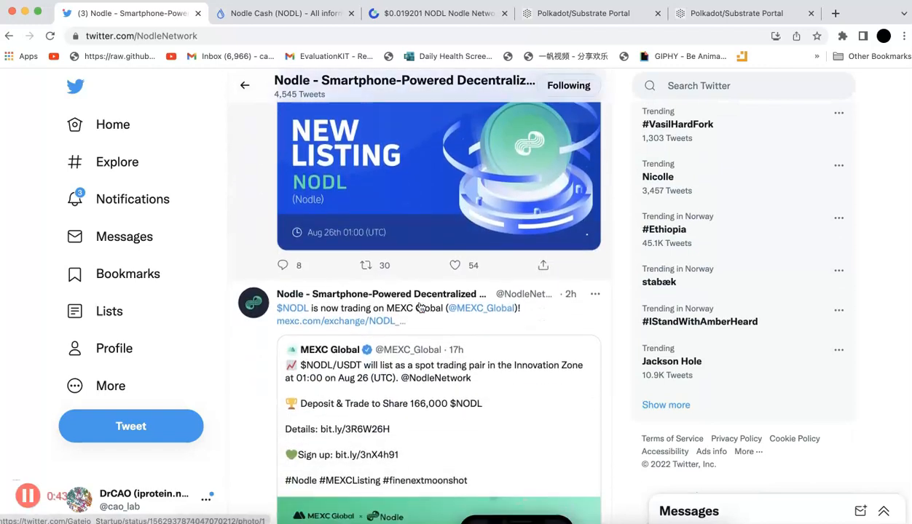
pyautogui.scroll(-3)
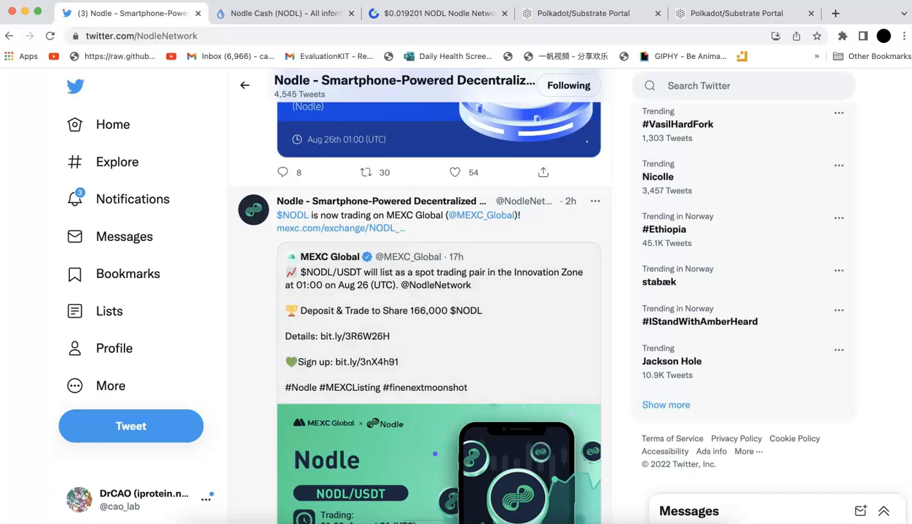
pyautogui.scroll(3)
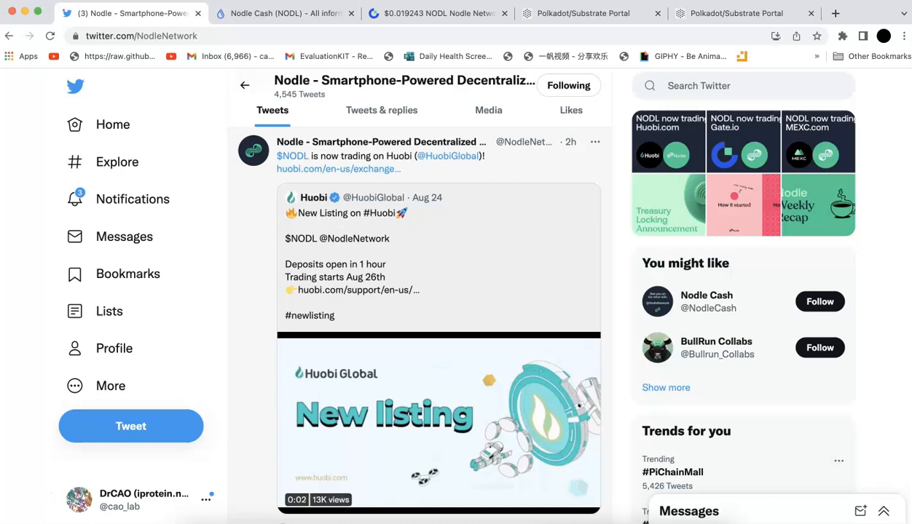
# Highlight the 0.152 USD ICO token price, then view the NODL/USDT market at 0.019062 on Gate.io
pyautogui.click(284, 13)
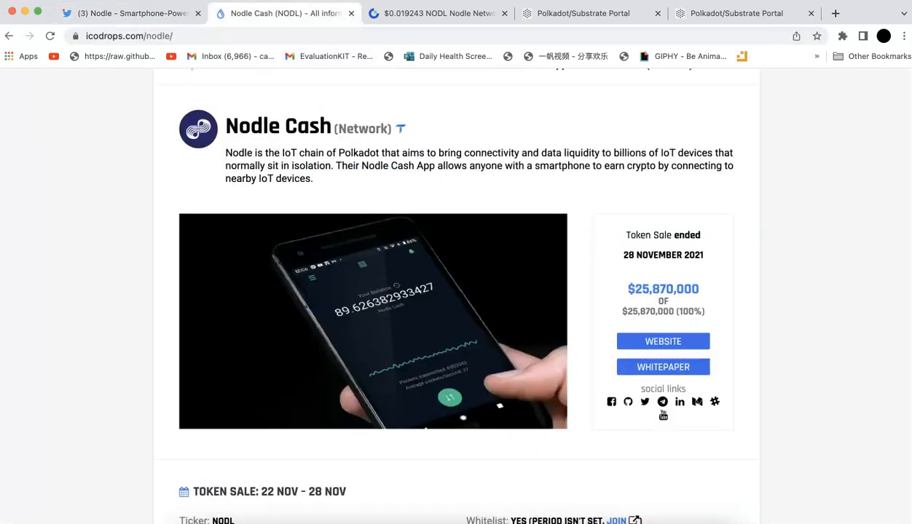
pyautogui.scroll(-3)
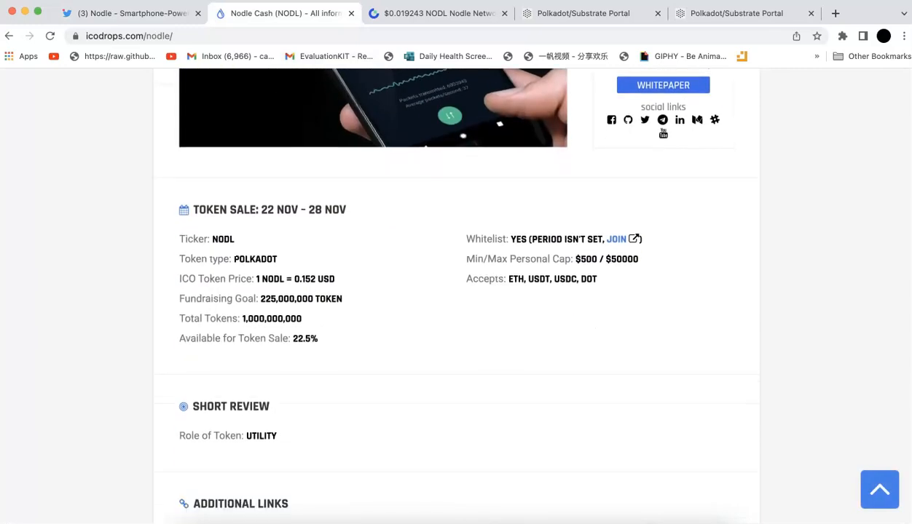
pyautogui.doubleClick(201, 280)
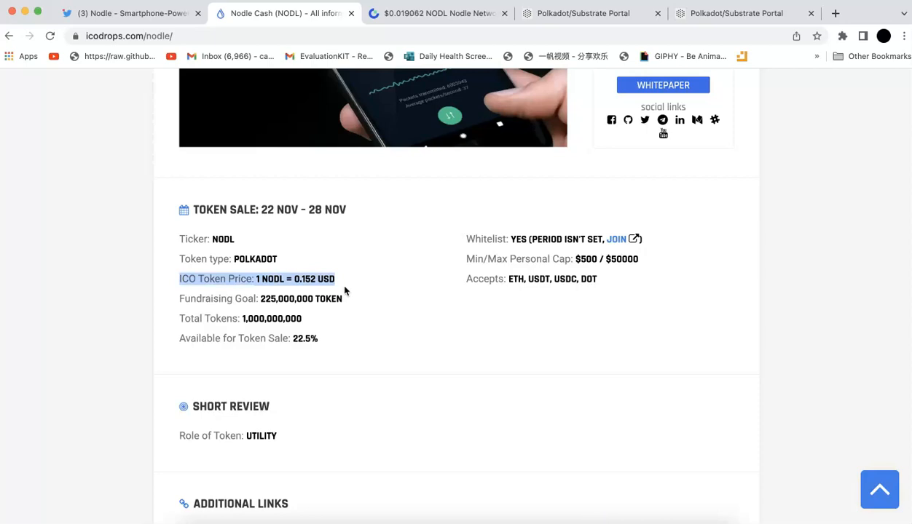
pyautogui.click(434, 13)
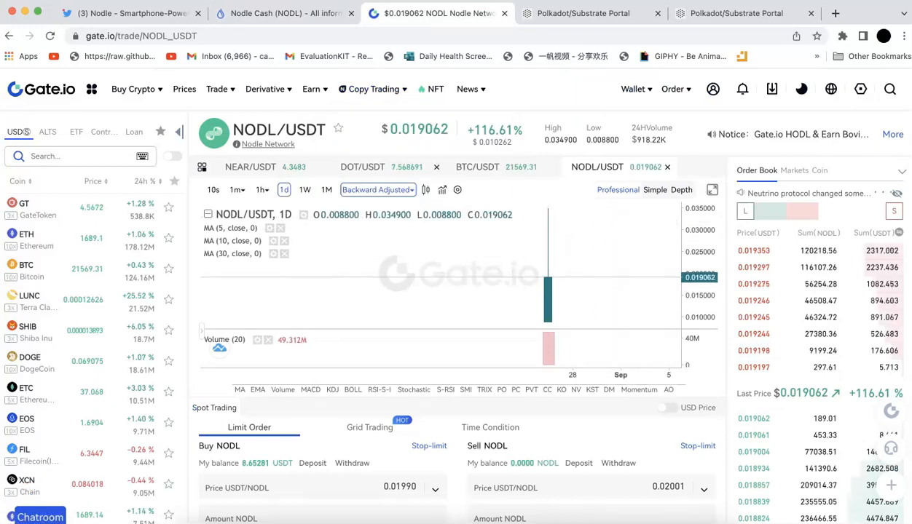
pyautogui.click(284, 13)
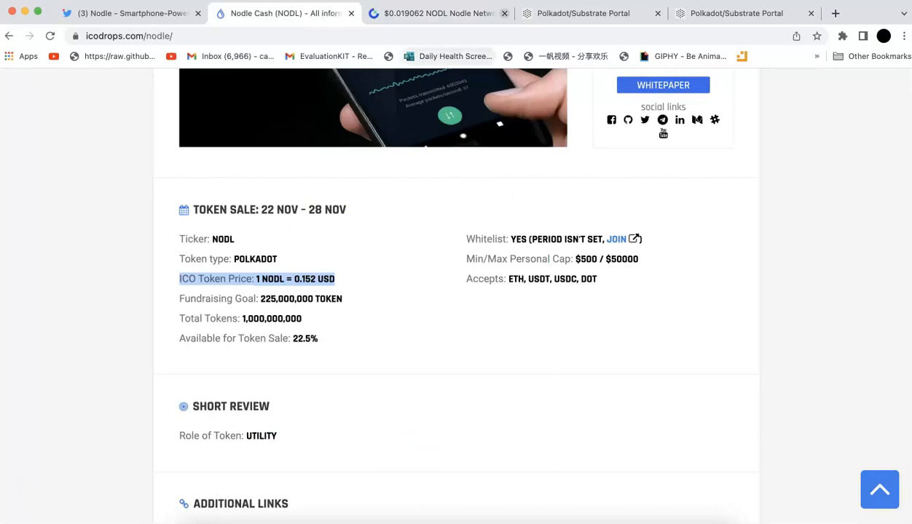
pyautogui.click(582, 13)
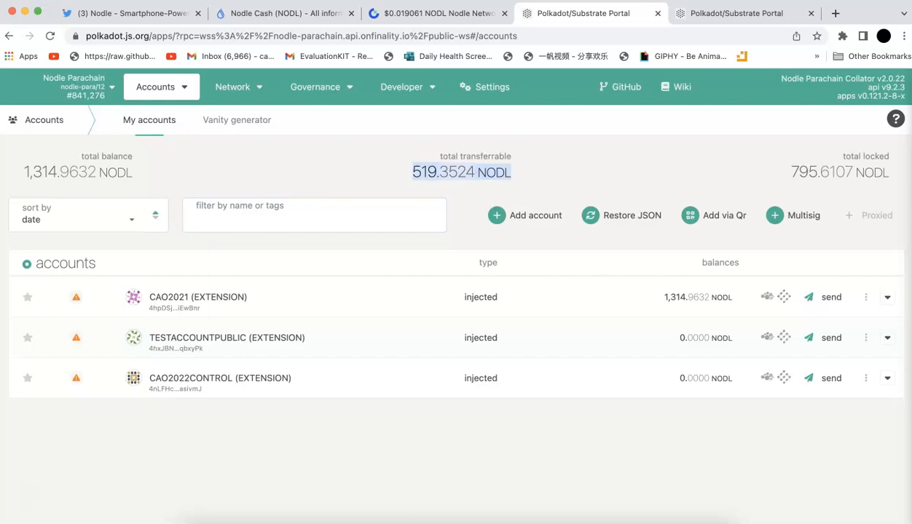
pyautogui.moveTo(449, 187)
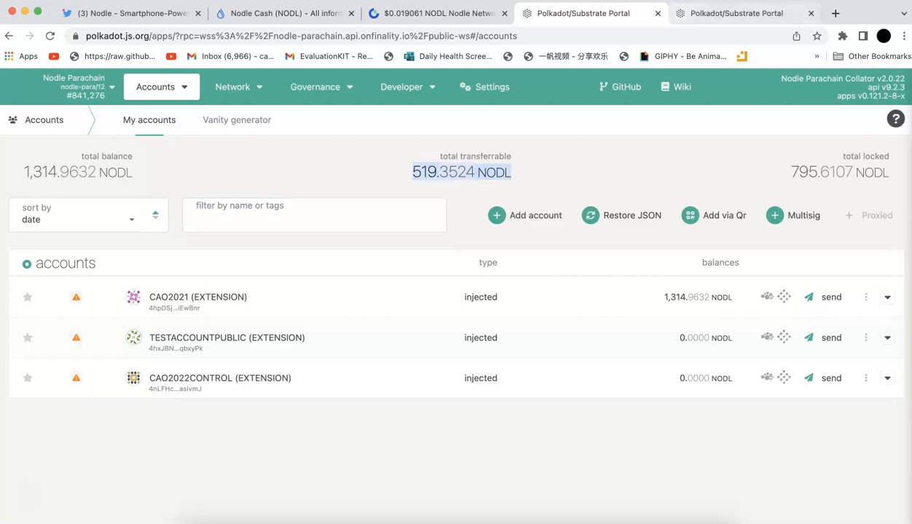
pyautogui.moveTo(735, 14)
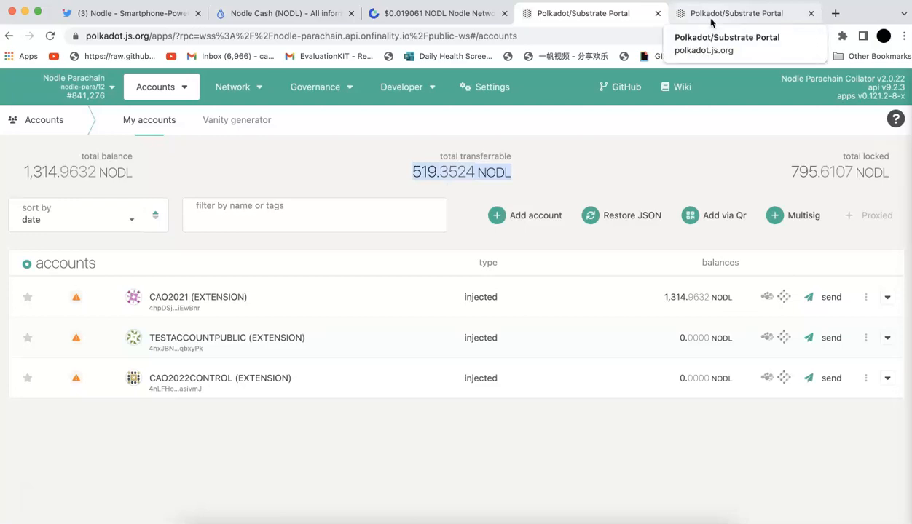
pyautogui.click(736, 13)
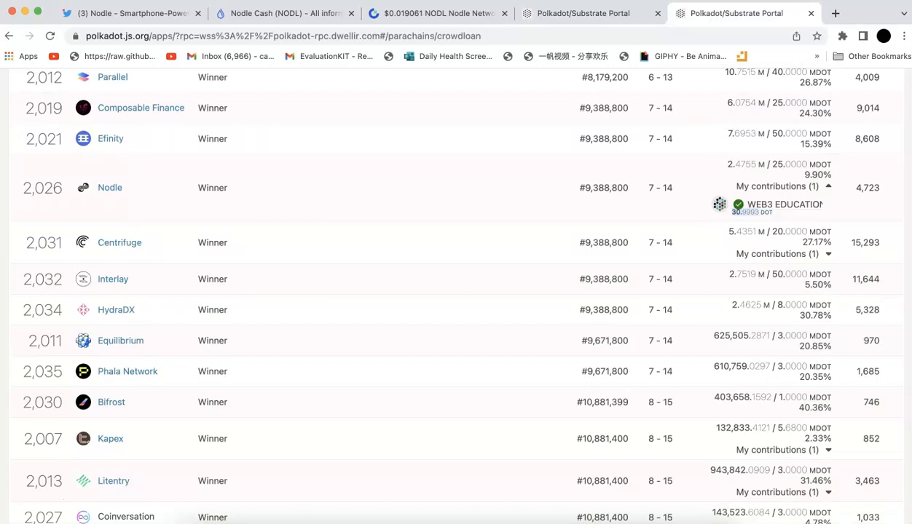
pyautogui.click(582, 13)
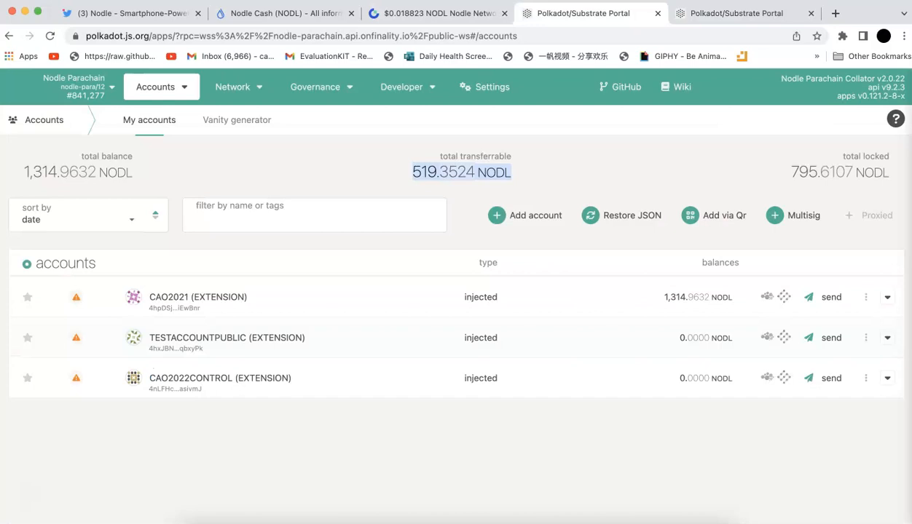
pyautogui.moveTo(552, 178)
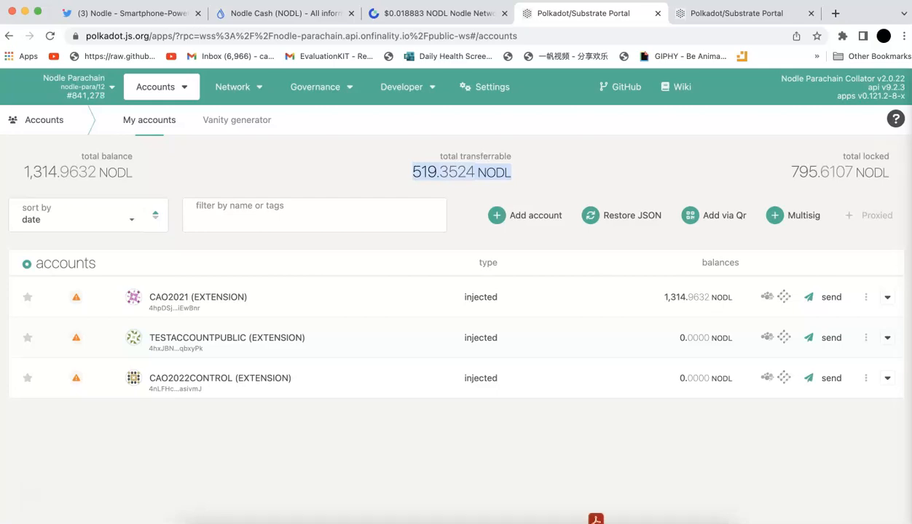
pyautogui.moveTo(679, 307)
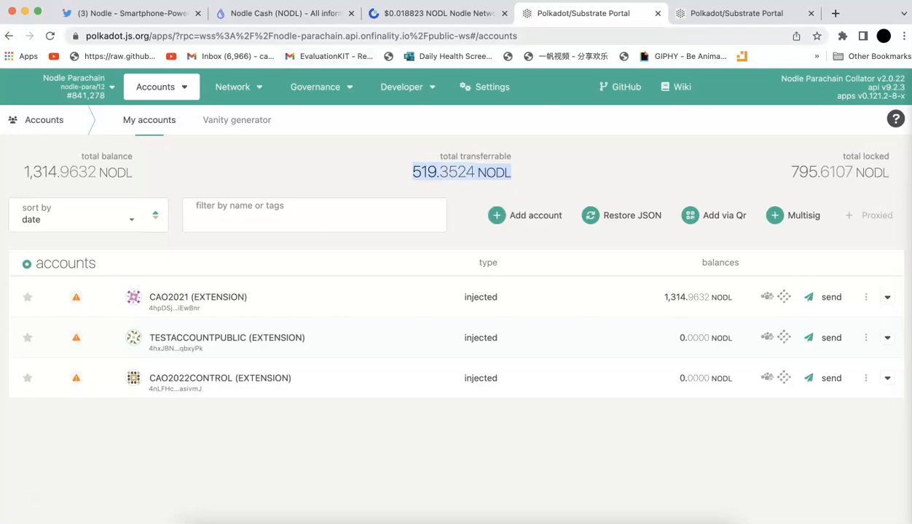
pyautogui.click(120, 13)
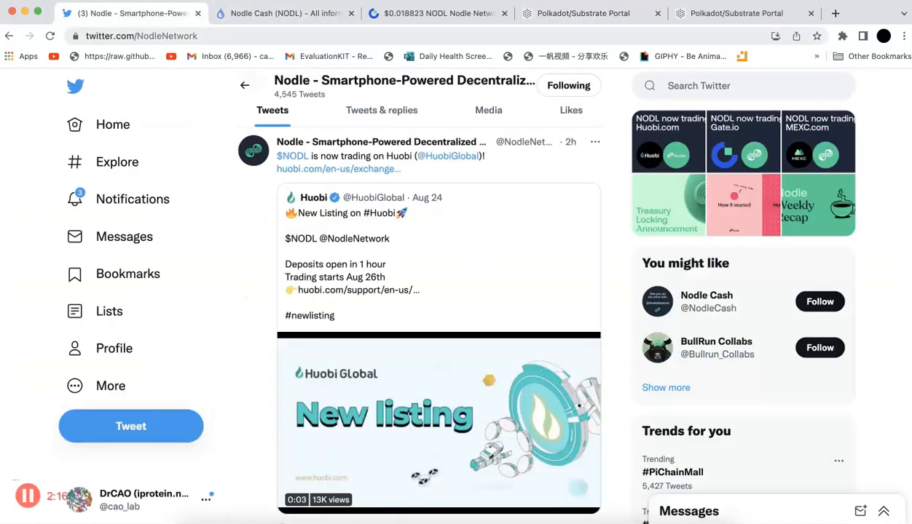
pyautogui.click(583, 13)
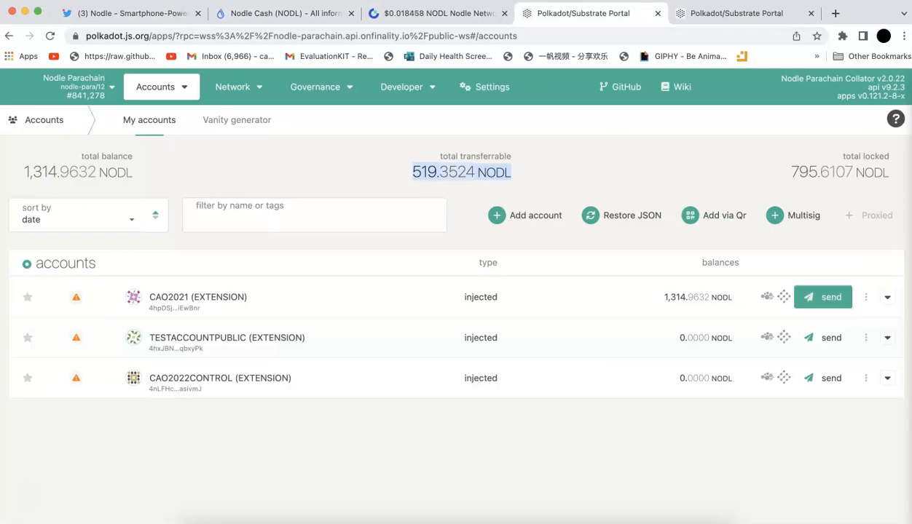
# Preview the send-NODL form from CAO2021 without transferring, then return to Nodle's Twitter profile
pyautogui.click(830, 297)
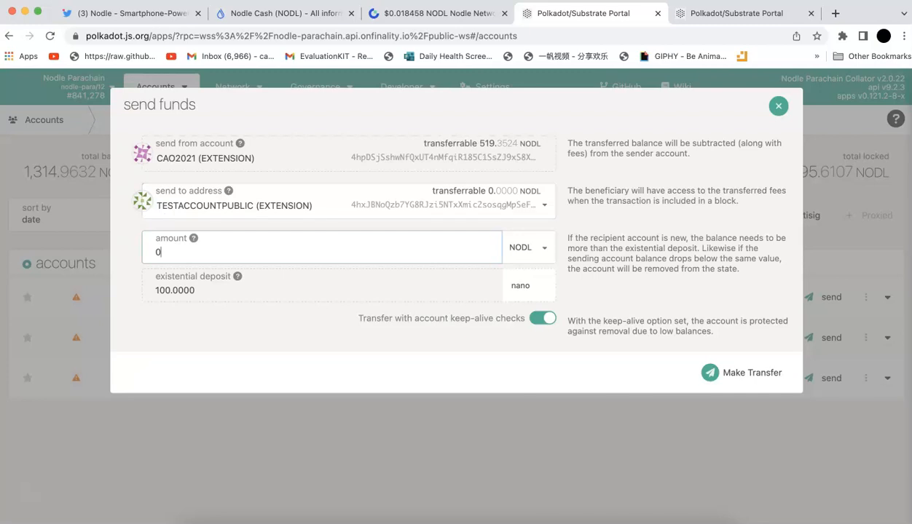
pyautogui.click(778, 105)
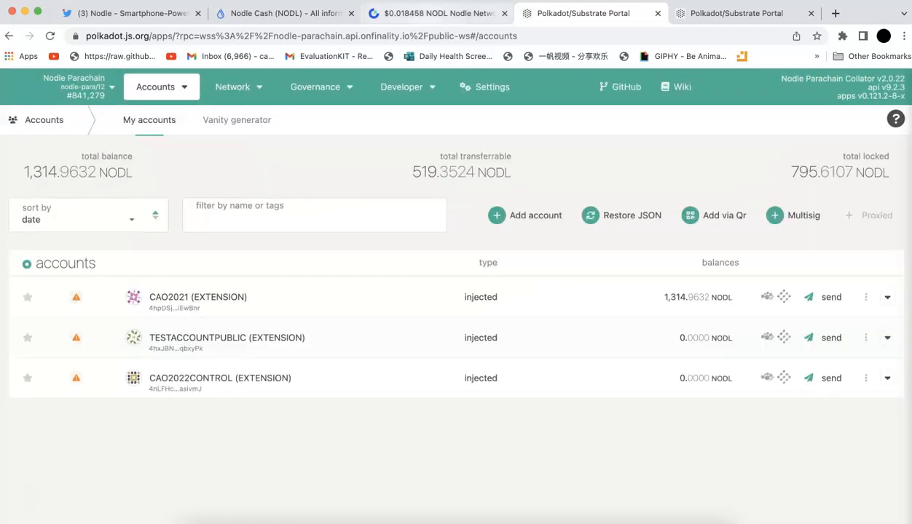
pyautogui.moveTo(434, 13)
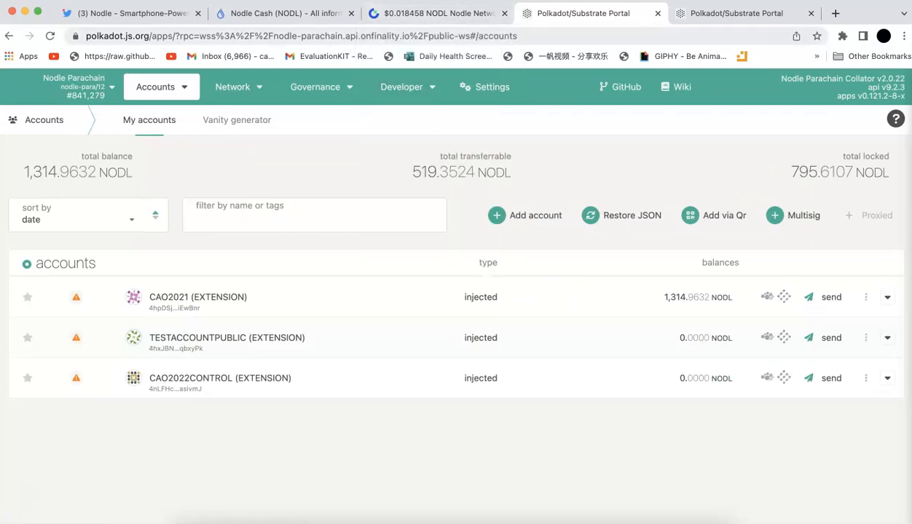
pyautogui.click(113, 13)
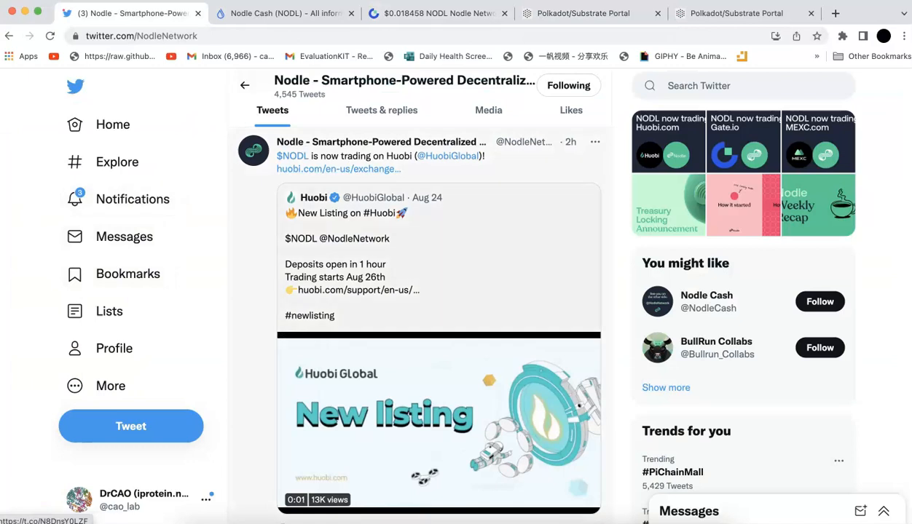